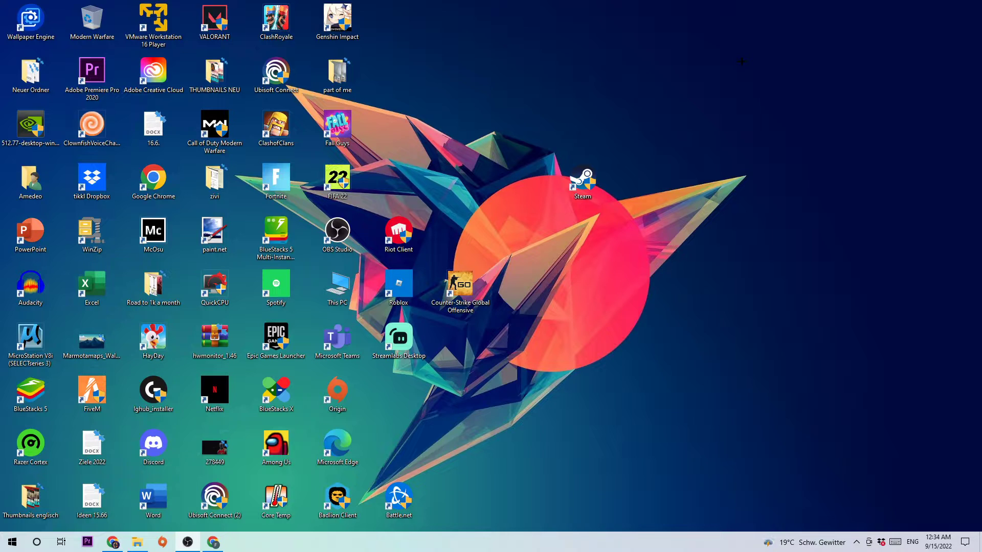
mouse_move(472, 550)
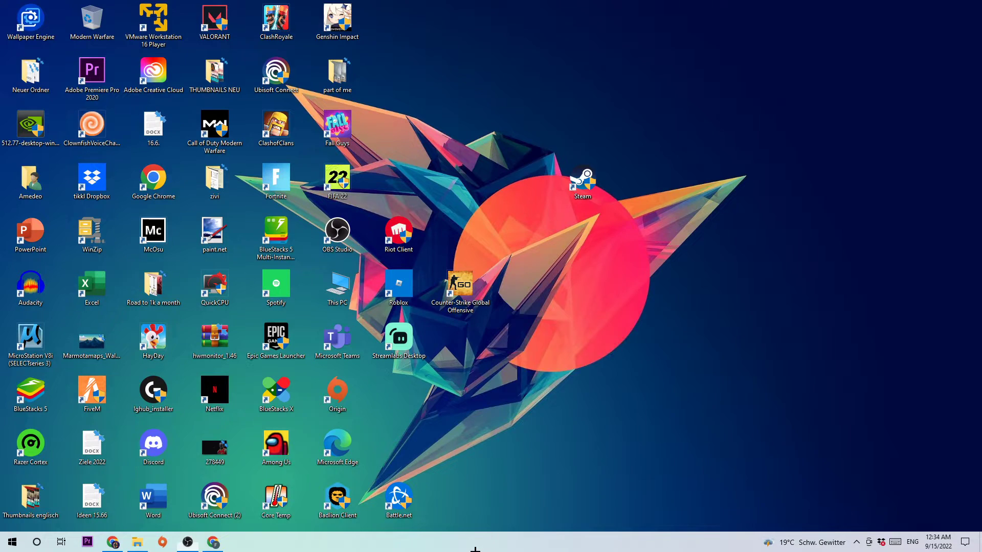
mouse_move(523, 501)
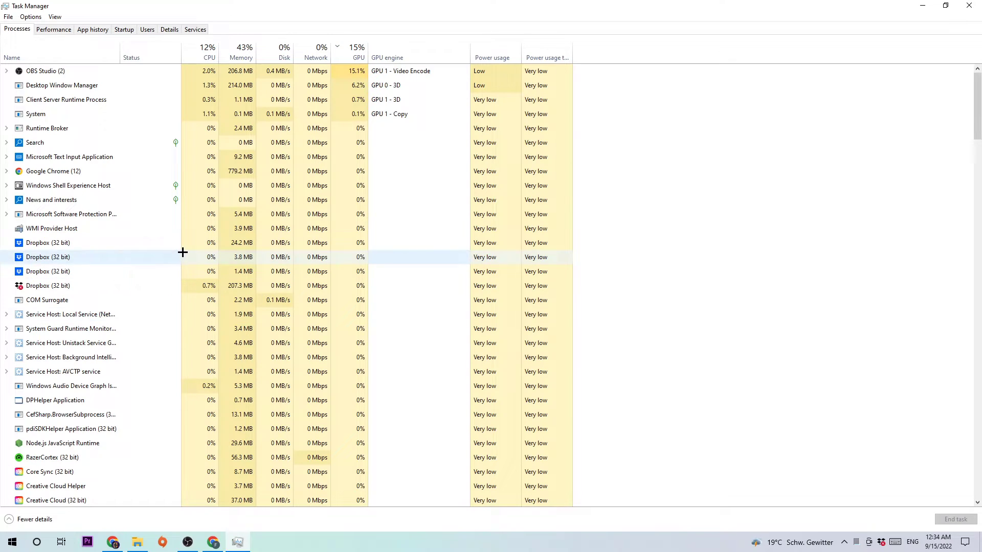
mouse_move(199, 271)
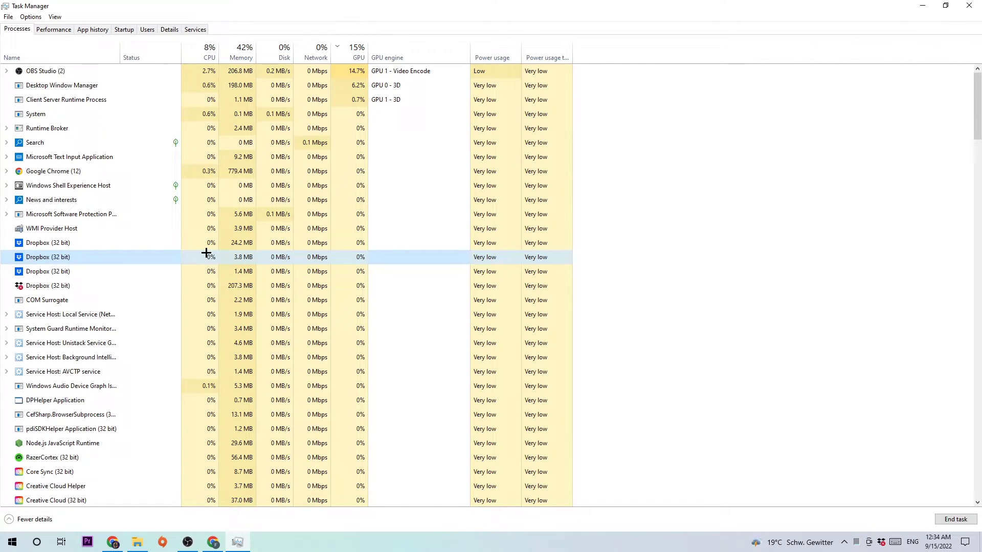
Bring up the context menu for a process row in Task Manager's Processes list
right_click(47, 242)
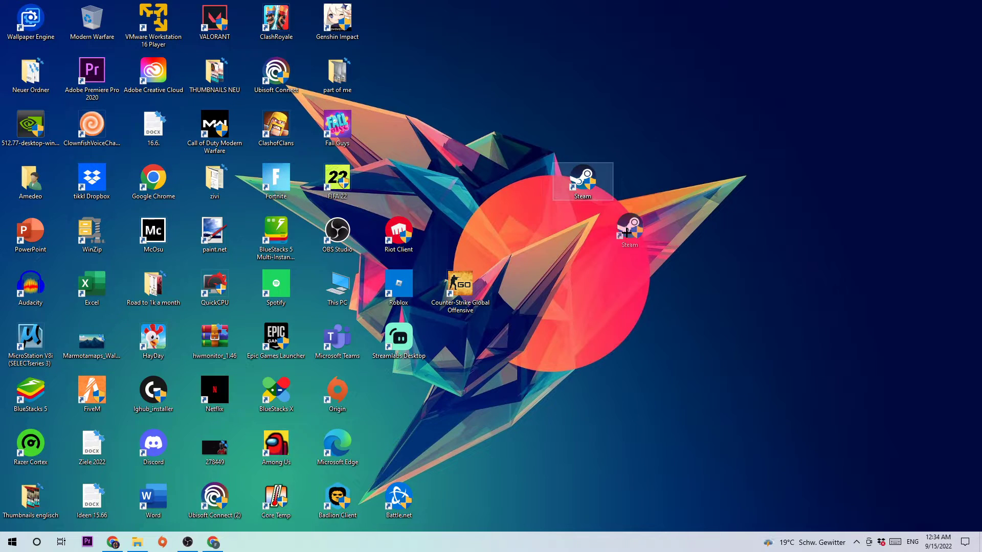
Move the Steam shortcut lower right on the desktop and bring up its Properties
drag(582, 182, 644, 233)
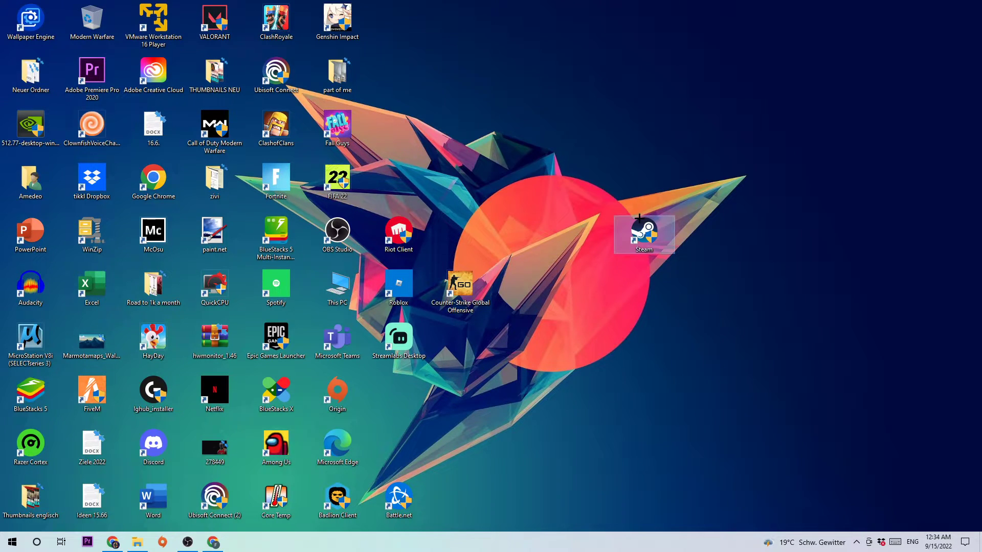
right_click(644, 235)
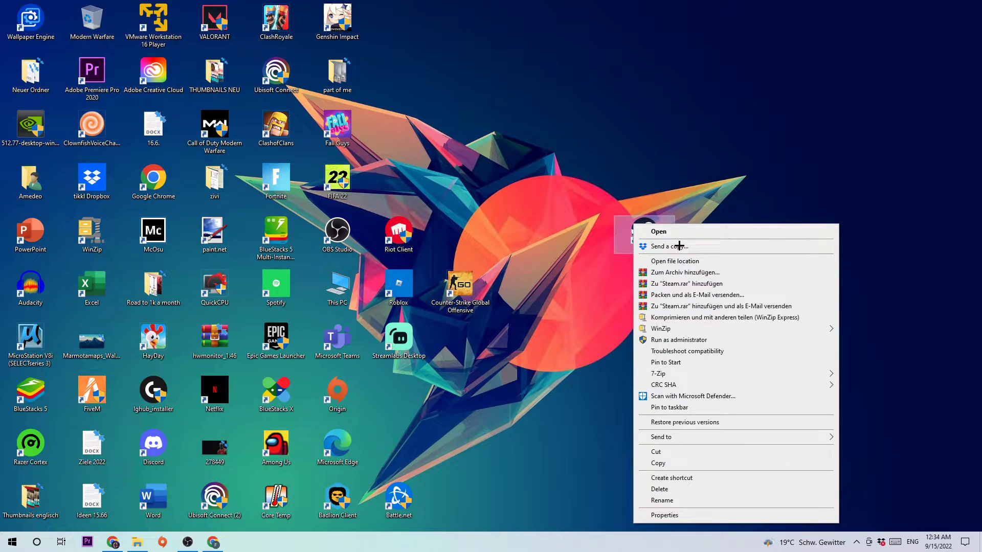
click(664, 514)
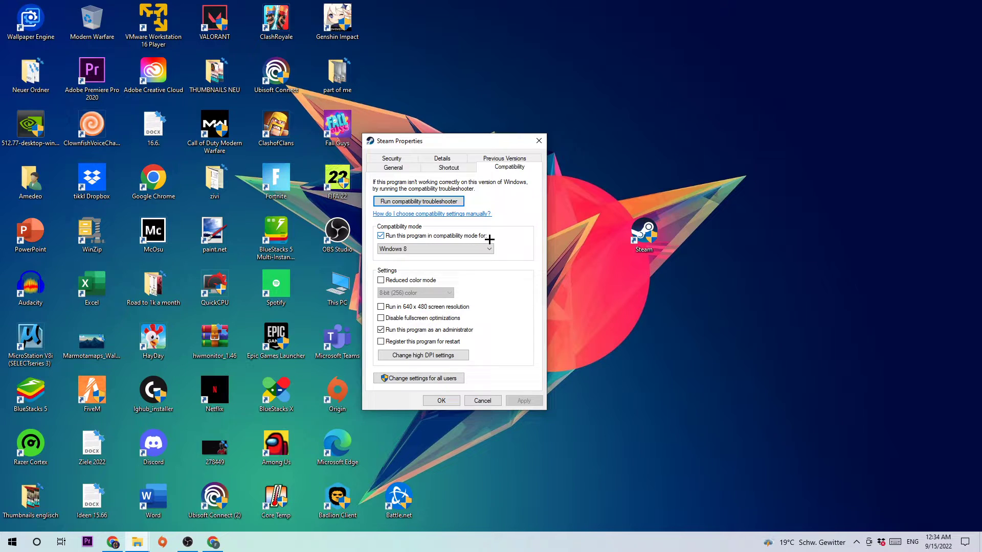
mouse_move(387, 311)
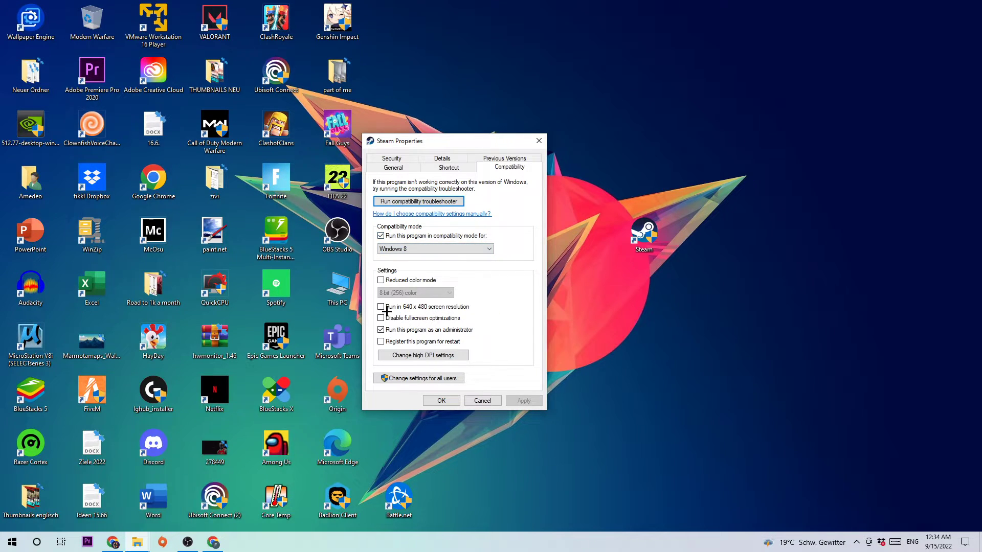
mouse_move(457, 318)
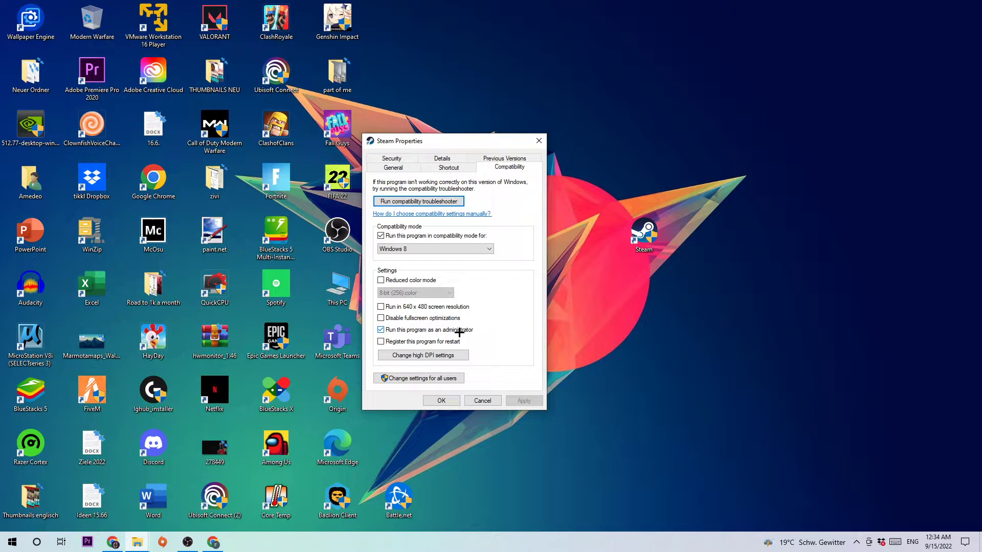
Confirm Windows 8 compatibility mode and run-as-administrator for the Steam shortcut with OK
click(441, 401)
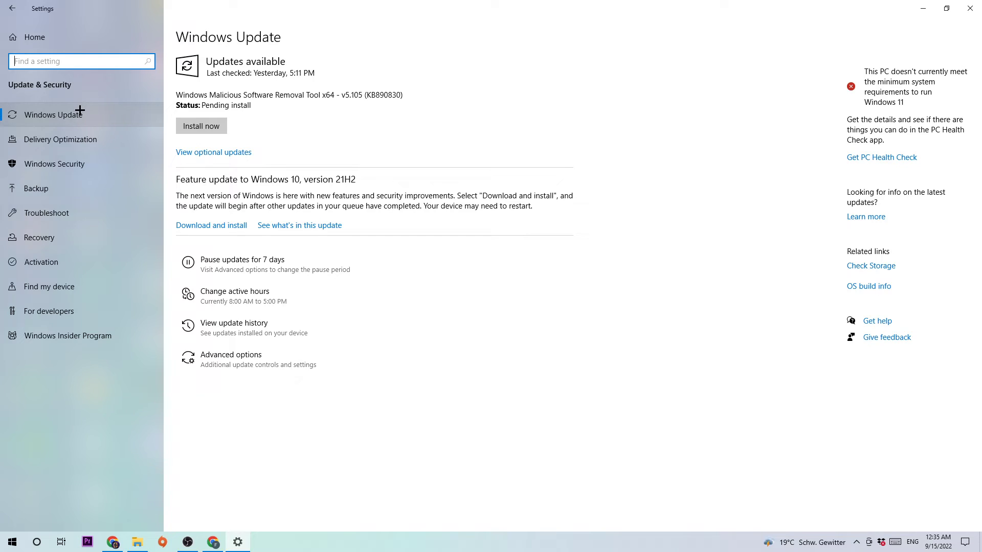
Close Settings after reviewing the available updates on the Windows Update page
click(970, 8)
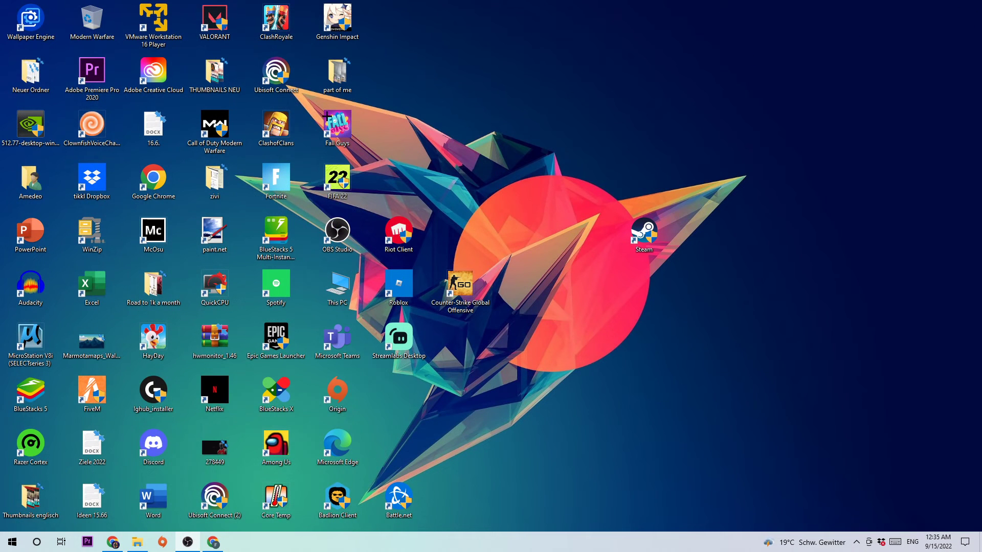
drag(30, 124, 521, 125)
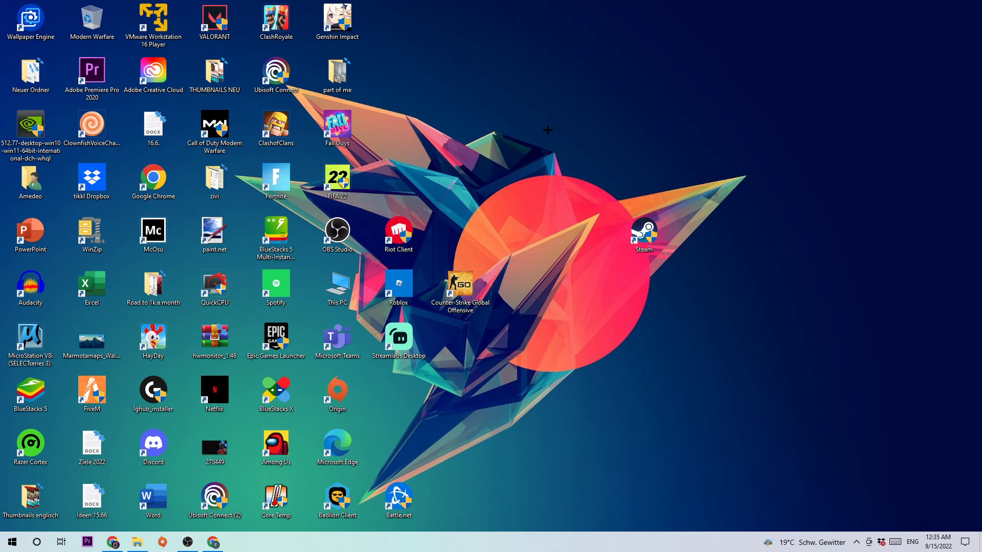
mouse_move(555, 129)
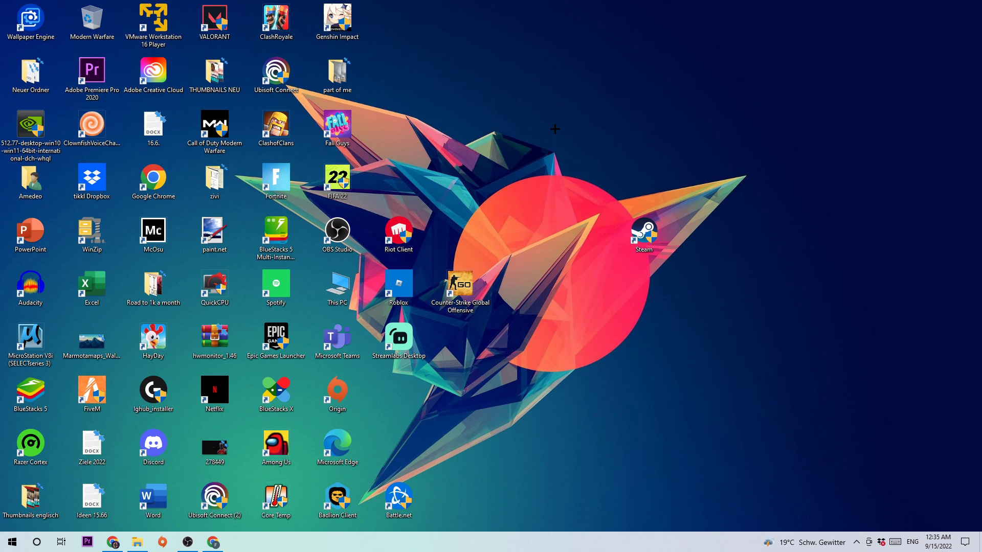